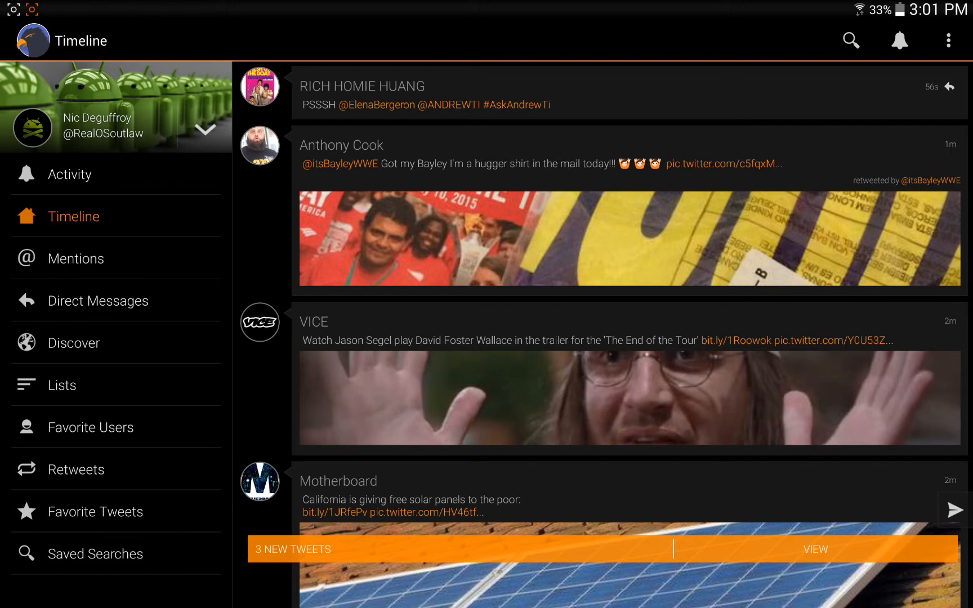
Step: Browse the Mentions and Direct Messages drawer pages
{"action": "left_click", "coordinate": [75, 257]}
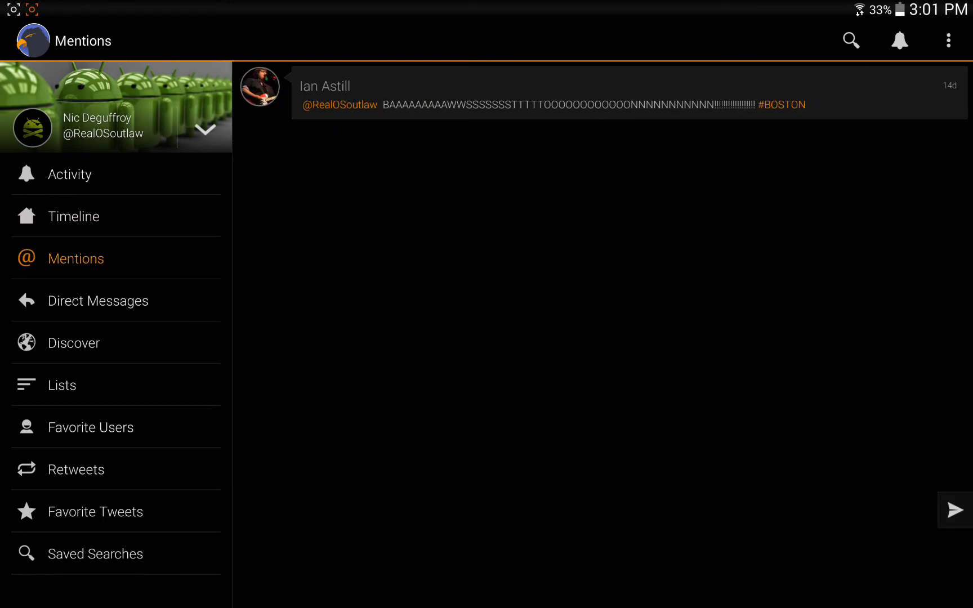
{"action": "left_click", "coordinate": [97, 300]}
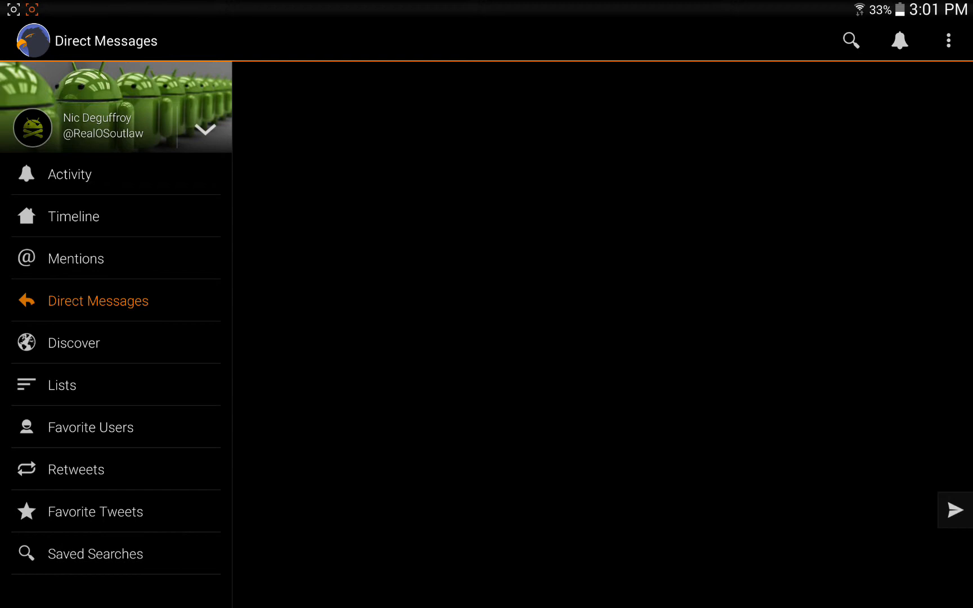
{"action": "left_click", "coordinate": [74, 216]}
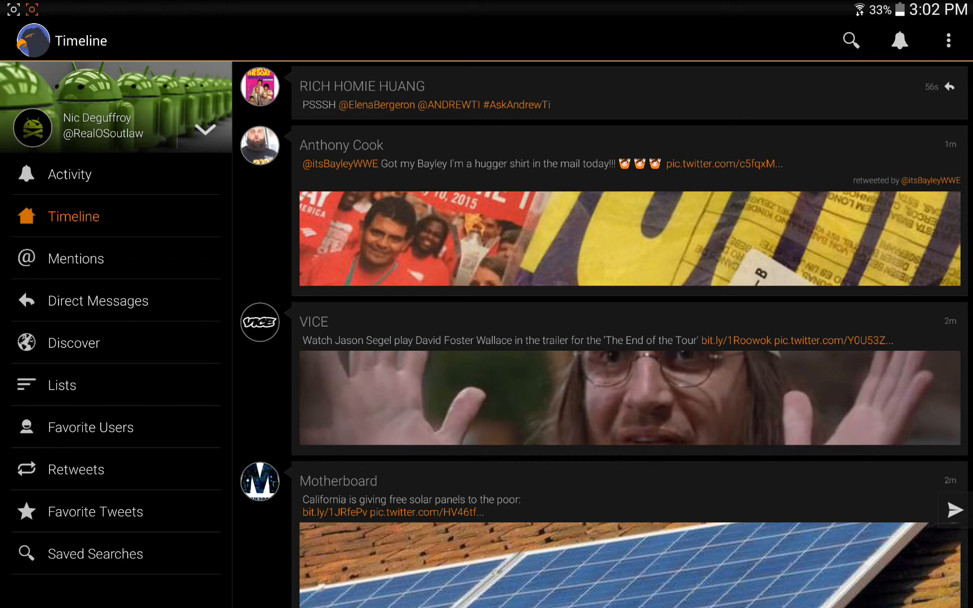
Step: Show and hide the account switcher, then bring up the overflow menu with Settings and Help
{"action": "left_click", "coordinate": [204, 129]}
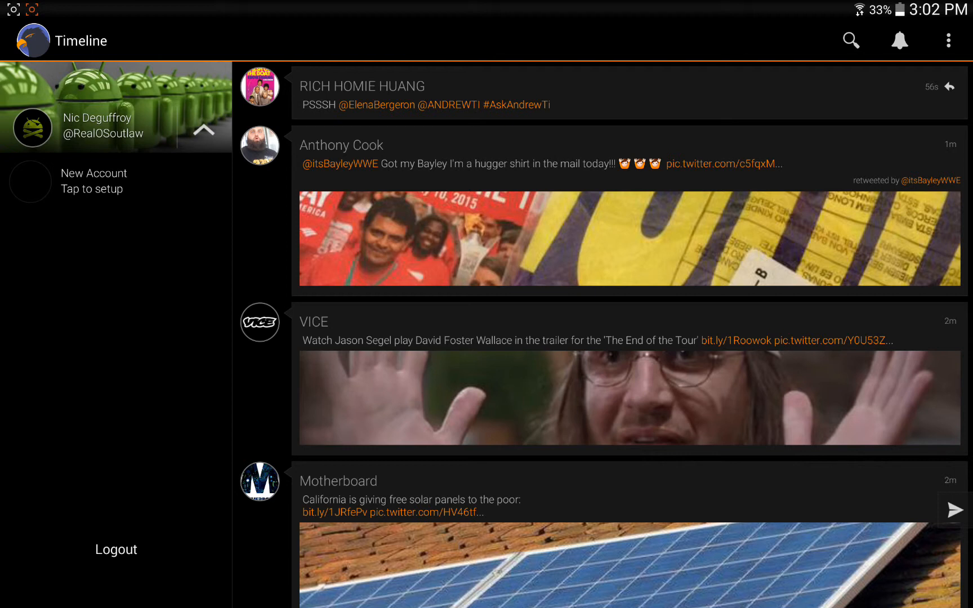
{"action": "left_click", "coordinate": [203, 130]}
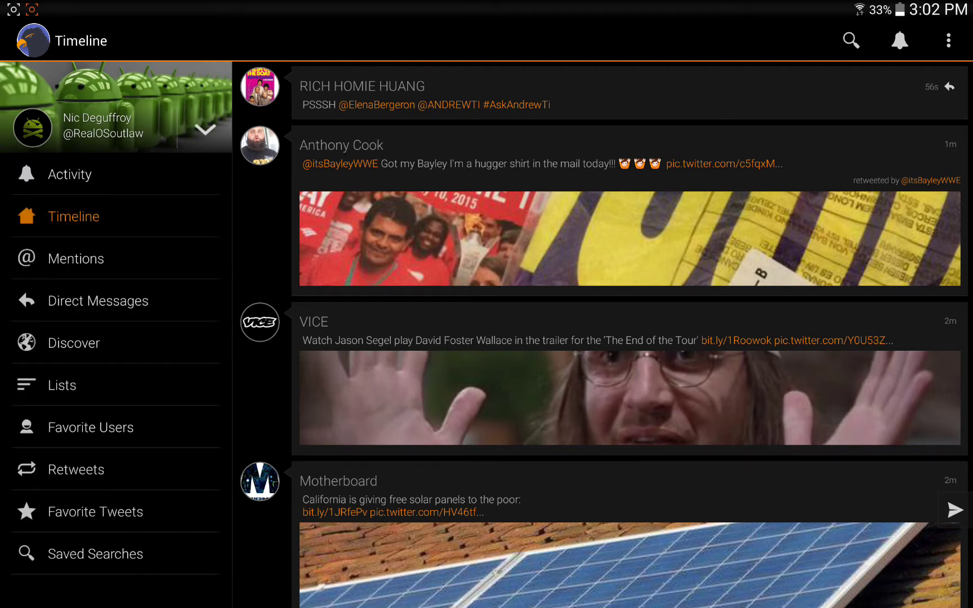
{"action": "left_click", "coordinate": [949, 40]}
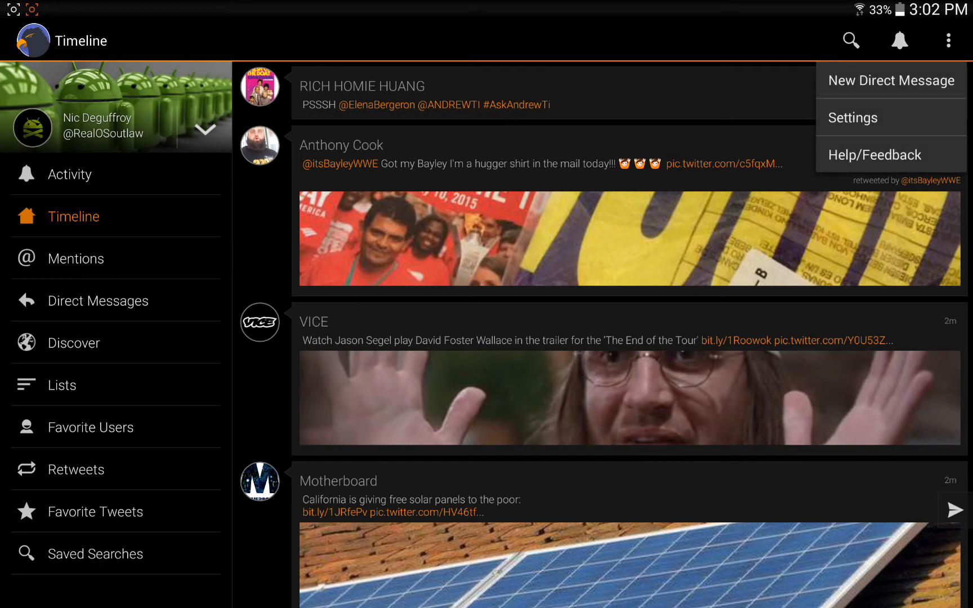
Step: Review UI Settings and its Theme choices, keeping Black, then return to Talon Settings
{"action": "left_click", "coordinate": [852, 117]}
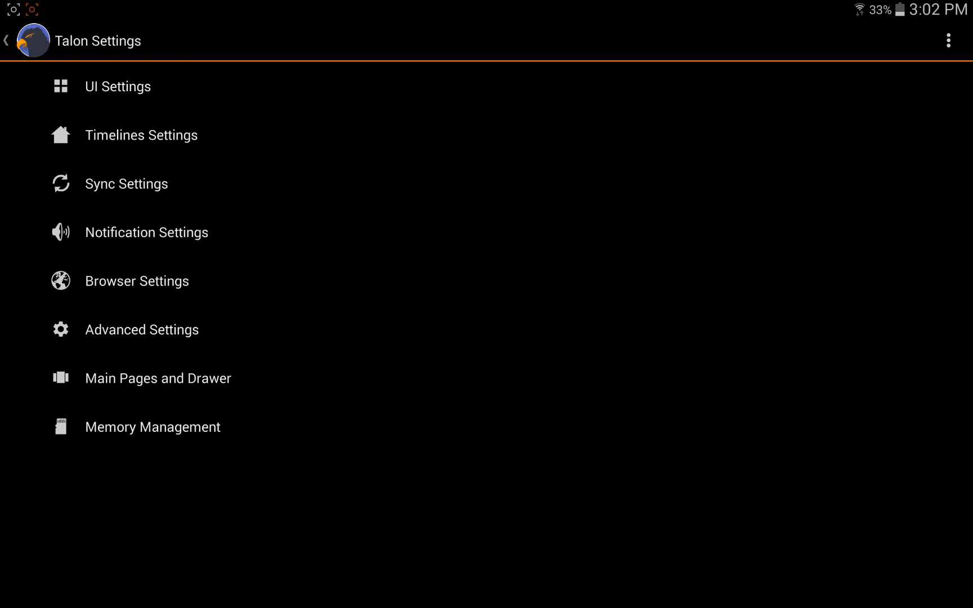
{"action": "left_click", "coordinate": [117, 86]}
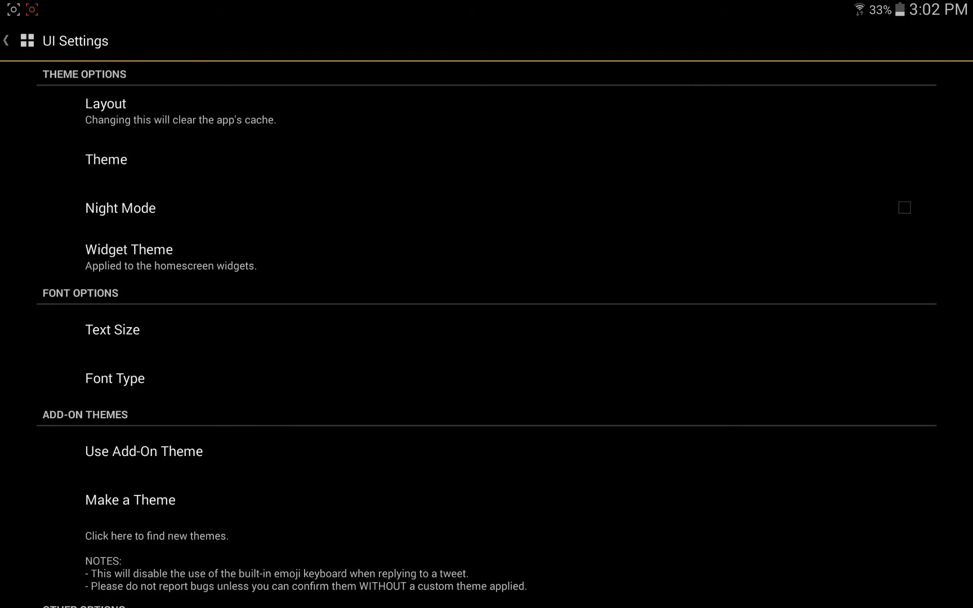
{"action": "left_click", "coordinate": [105, 159]}
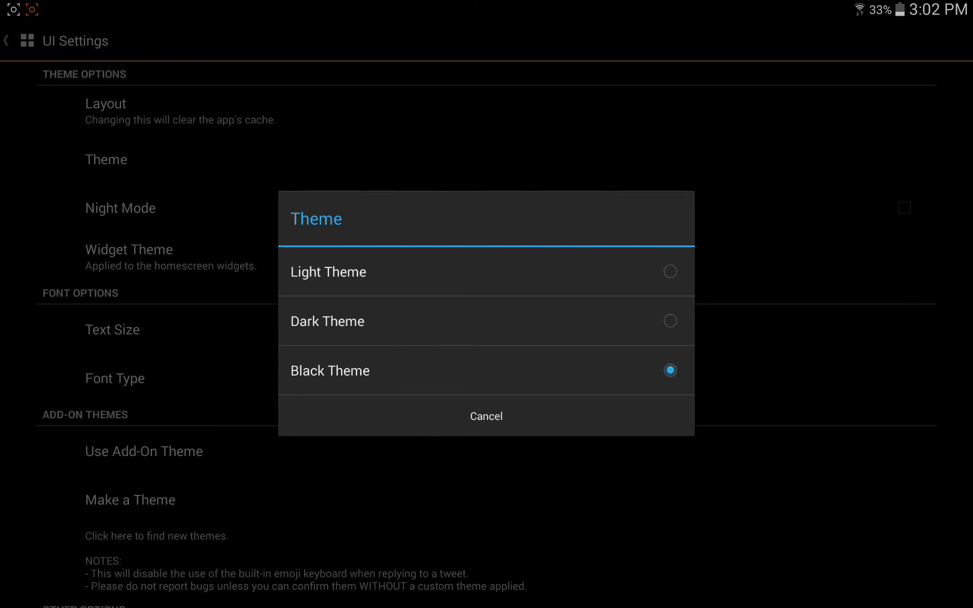
{"action": "left_click", "coordinate": [485, 415]}
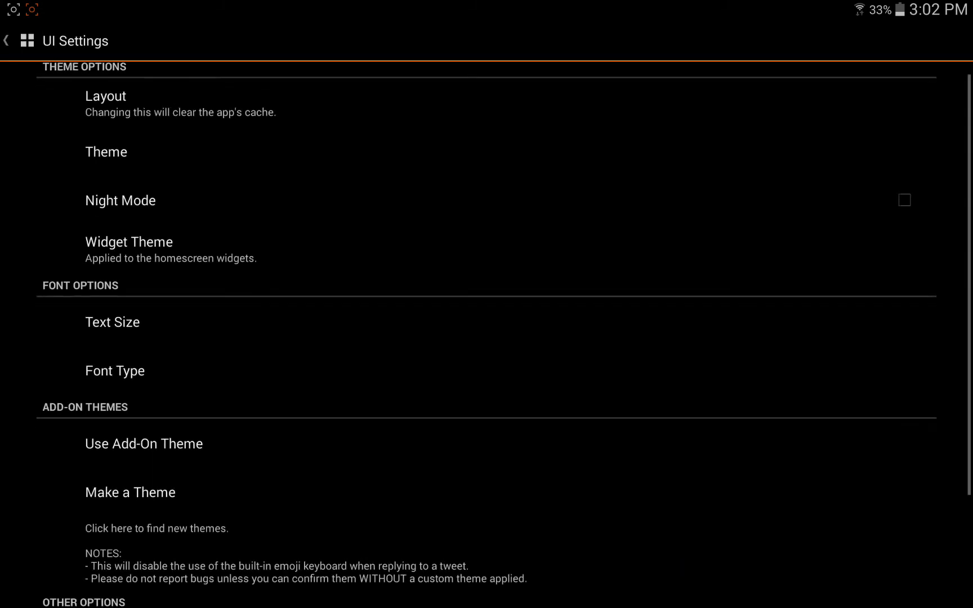
{"action": "scroll", "scroll_direction": "down", "scroll_amount": 3}
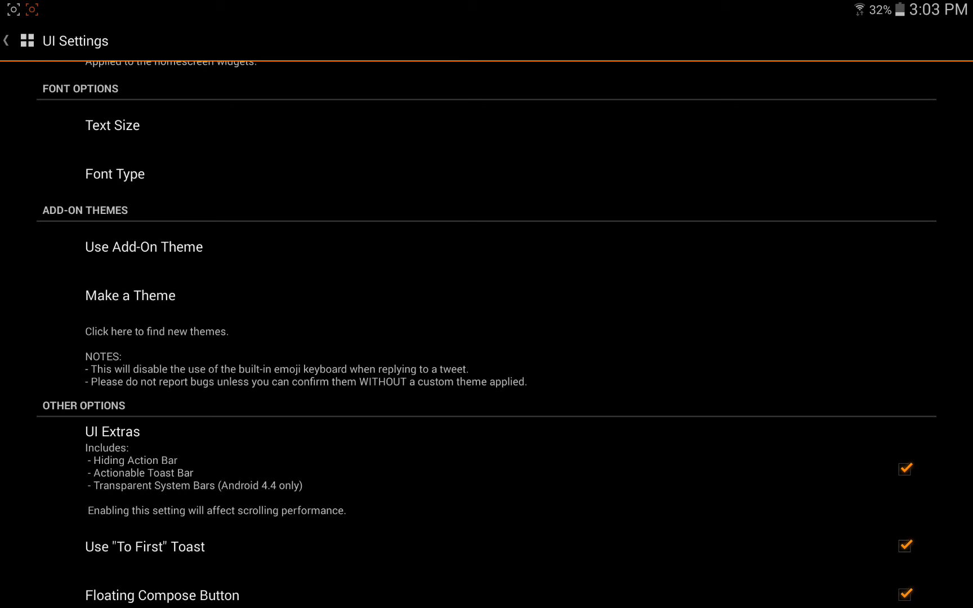
{"action": "left_click", "coordinate": [7, 40]}
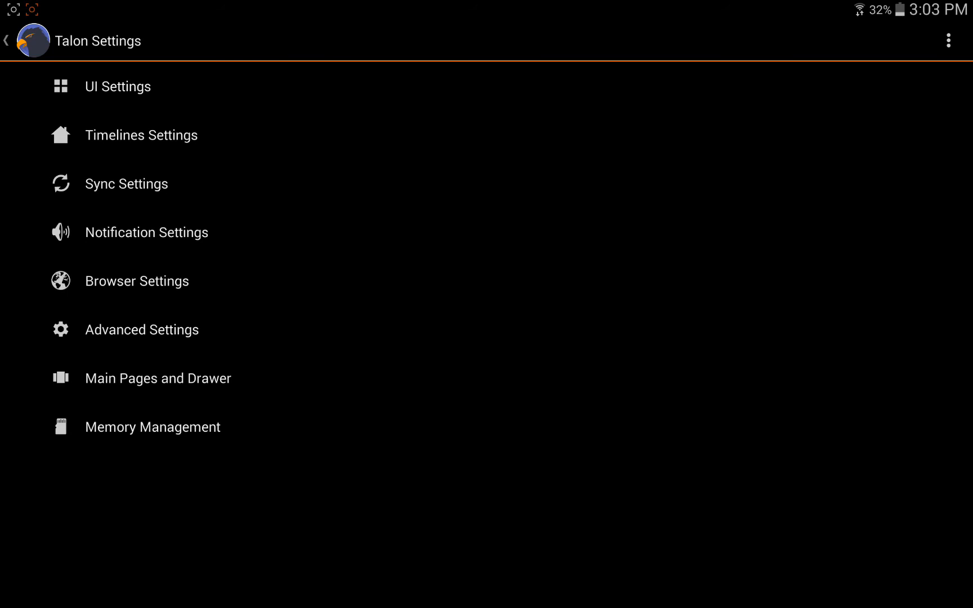
{"action": "left_click", "coordinate": [127, 183]}
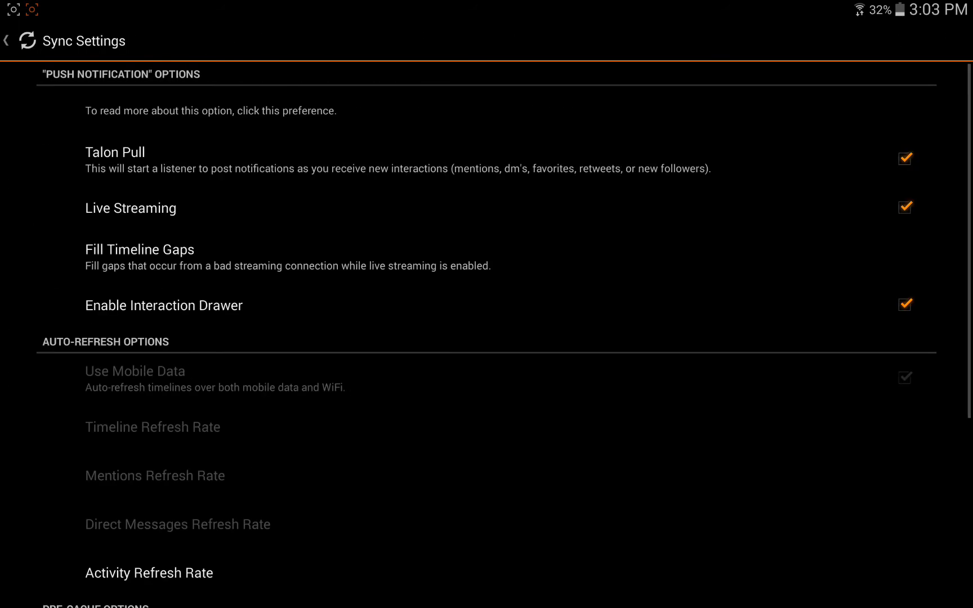
{"action": "left_click", "coordinate": [6, 40]}
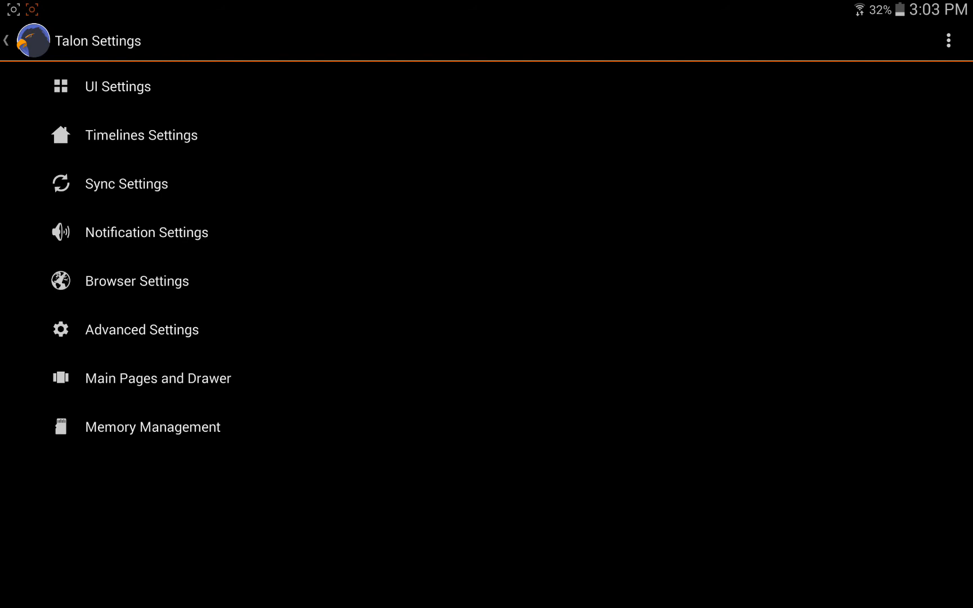
{"action": "left_click", "coordinate": [152, 426]}
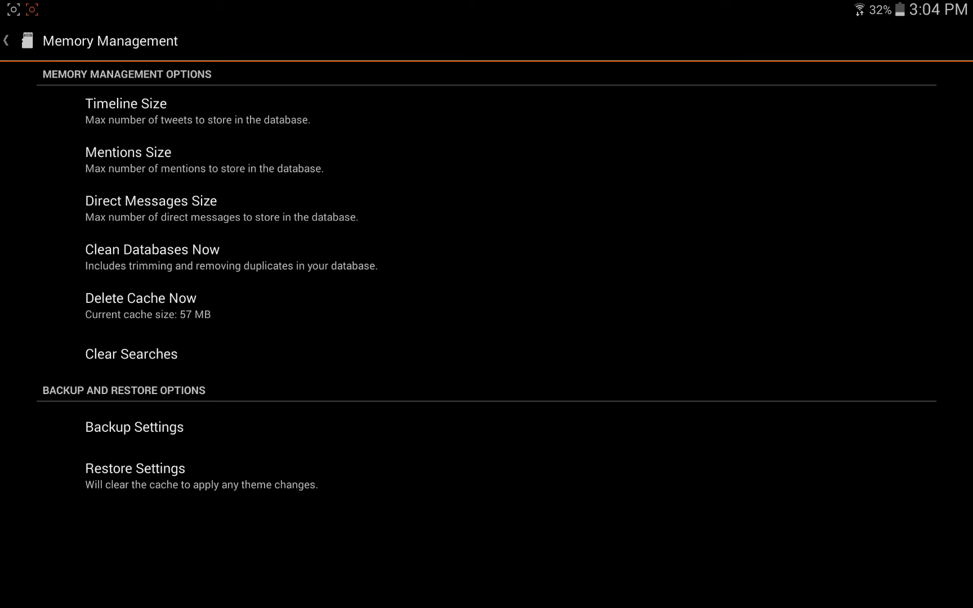
{"action": "left_click", "coordinate": [6, 41]}
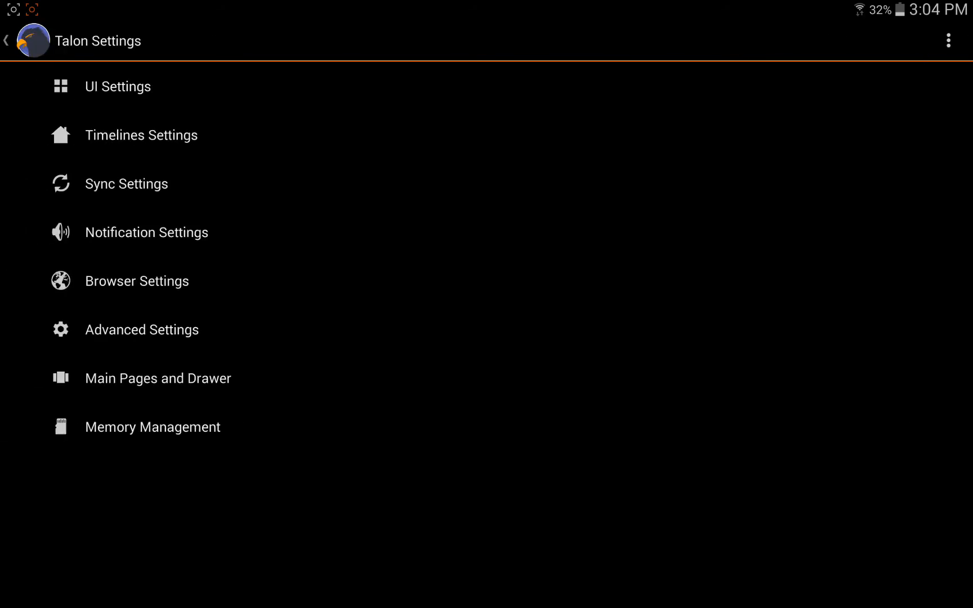
{"action": "left_click", "coordinate": [6, 41]}
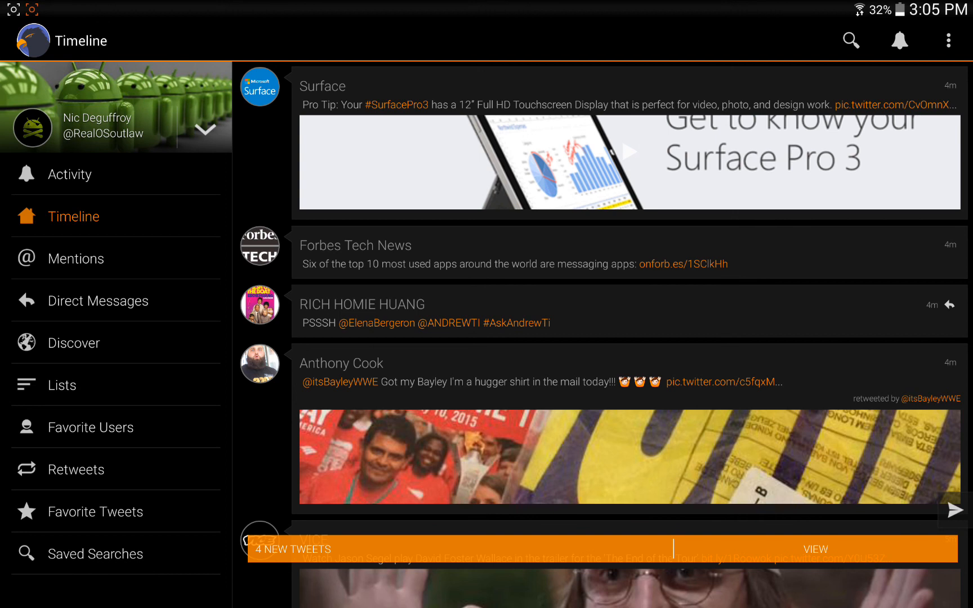
Step: Dismiss the new-tweets notice on the home timeline
{"action": "left_click", "coordinate": [814, 549]}
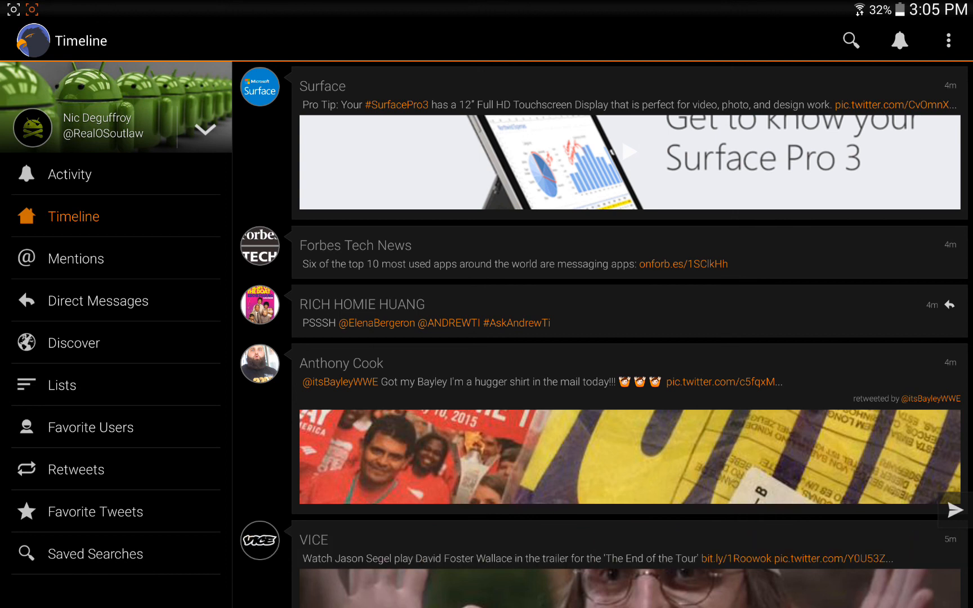